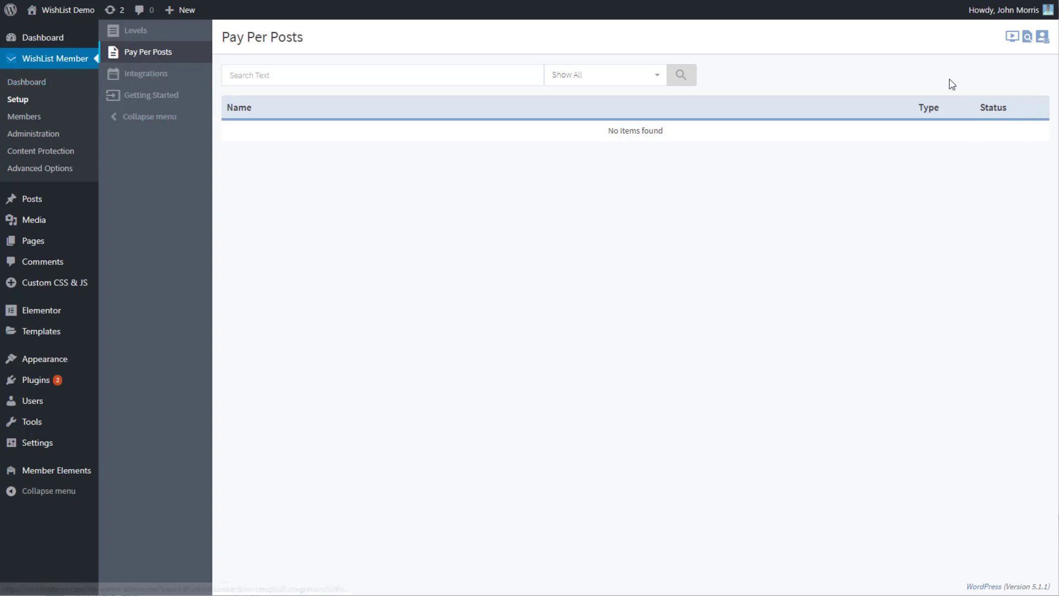
{"action": "mouse_move", "coordinate": [688, 159]}
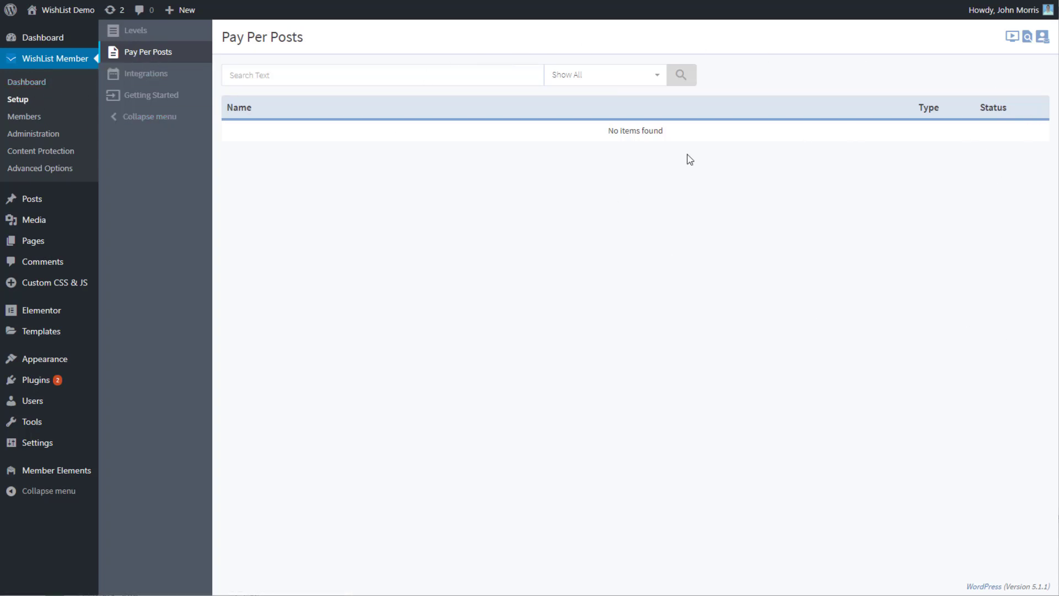
{"action": "mouse_move", "coordinate": [722, 172]}
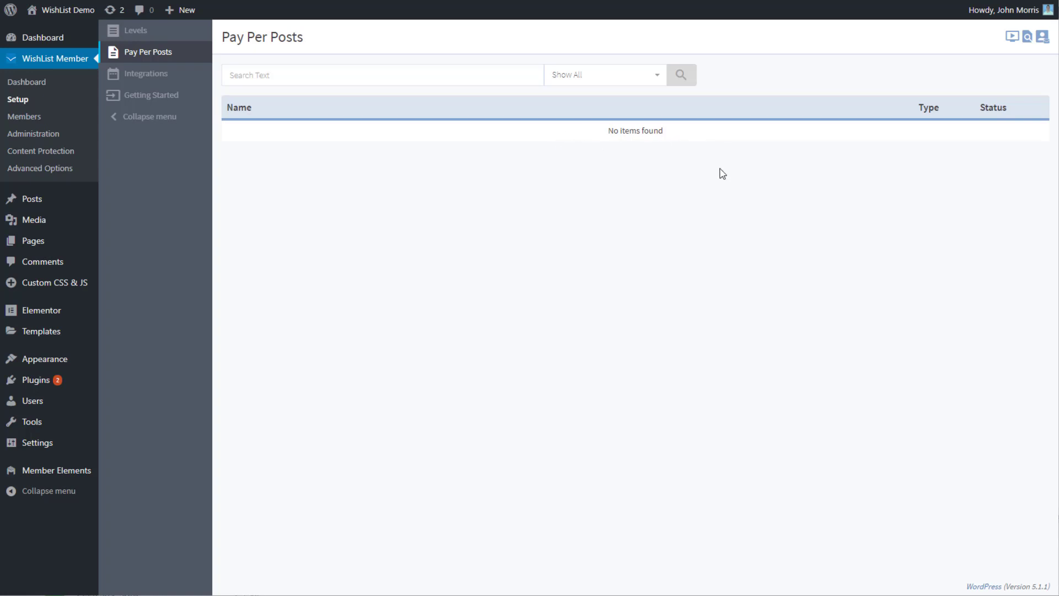
{"action": "mouse_move", "coordinate": [722, 181]}
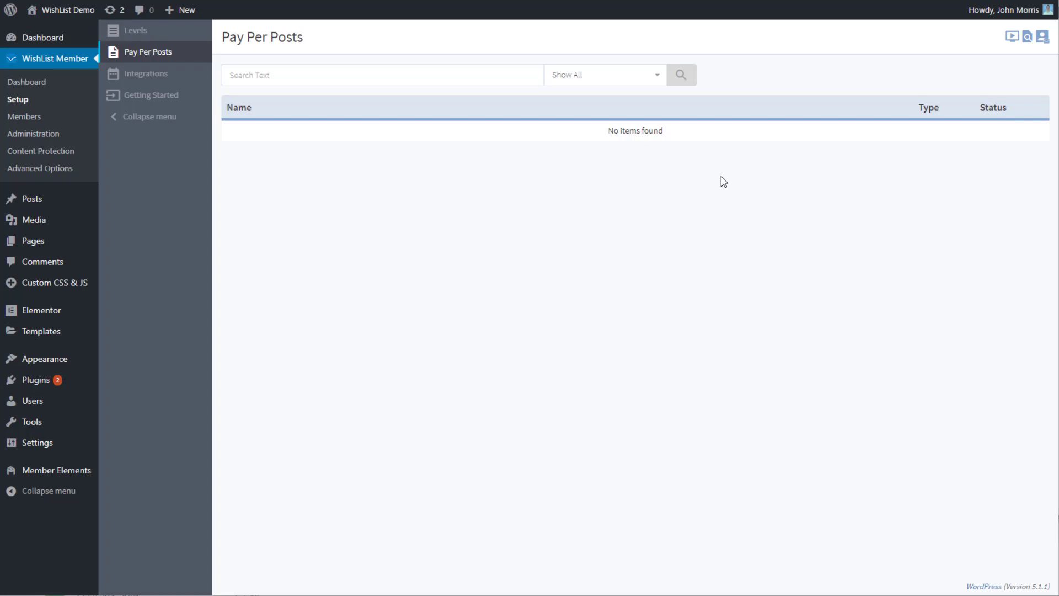
{"action": "mouse_move", "coordinate": [717, 209]}
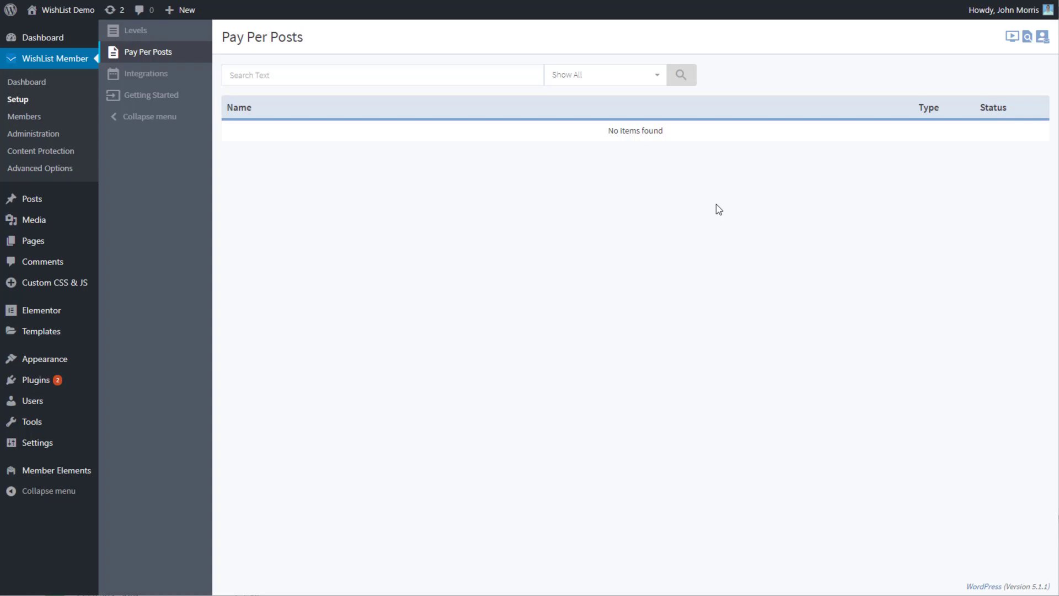
{"action": "mouse_move", "coordinate": [731, 206]}
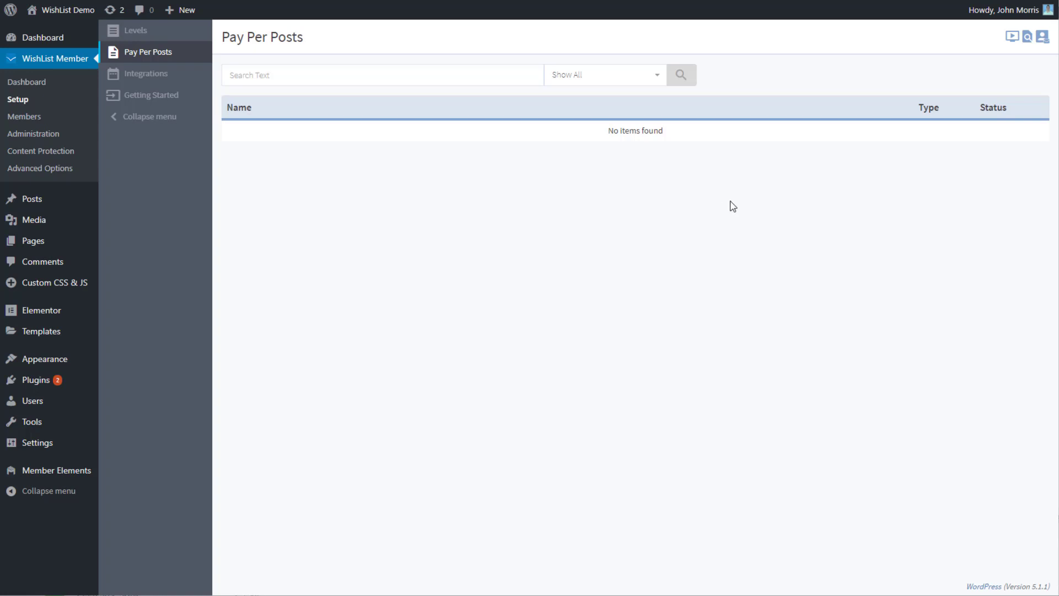
{"action": "mouse_move", "coordinate": [483, 142]}
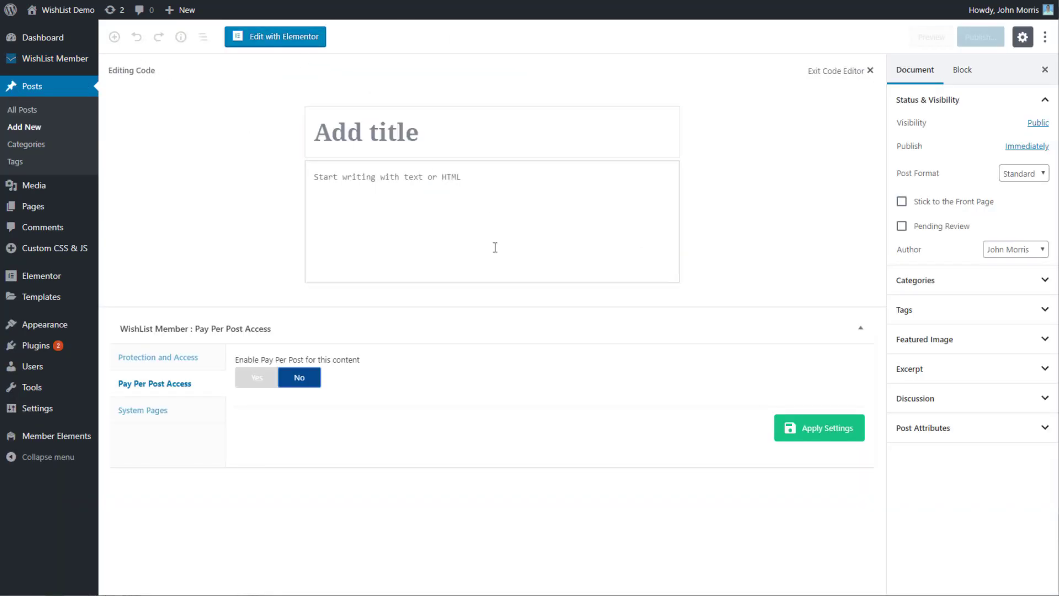
{"action": "mouse_move", "coordinate": [576, 485]}
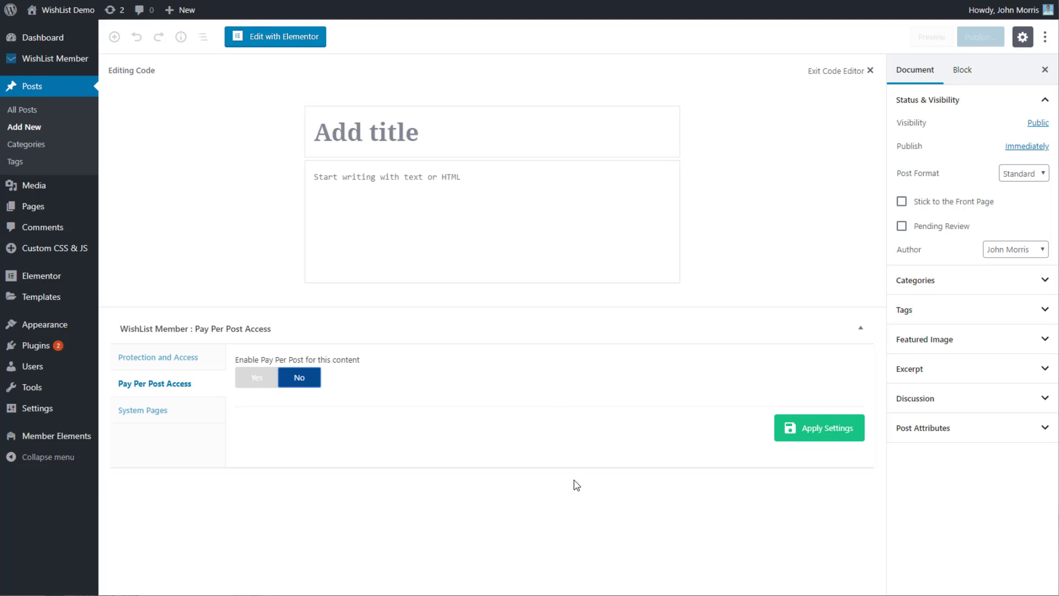
{"action": "mouse_move", "coordinate": [567, 468]}
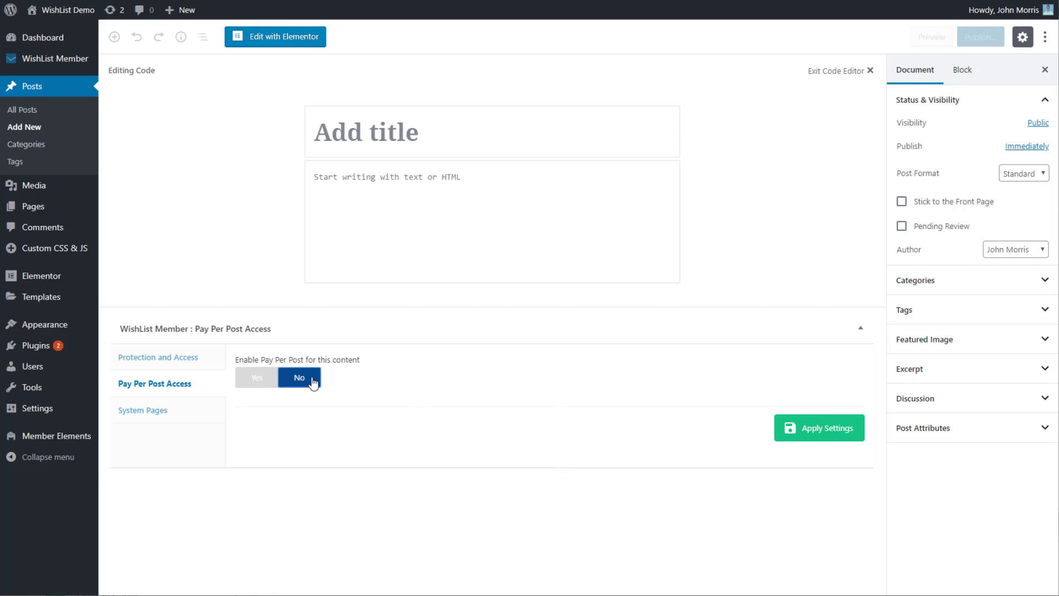
{"action": "mouse_move", "coordinate": [534, 434]}
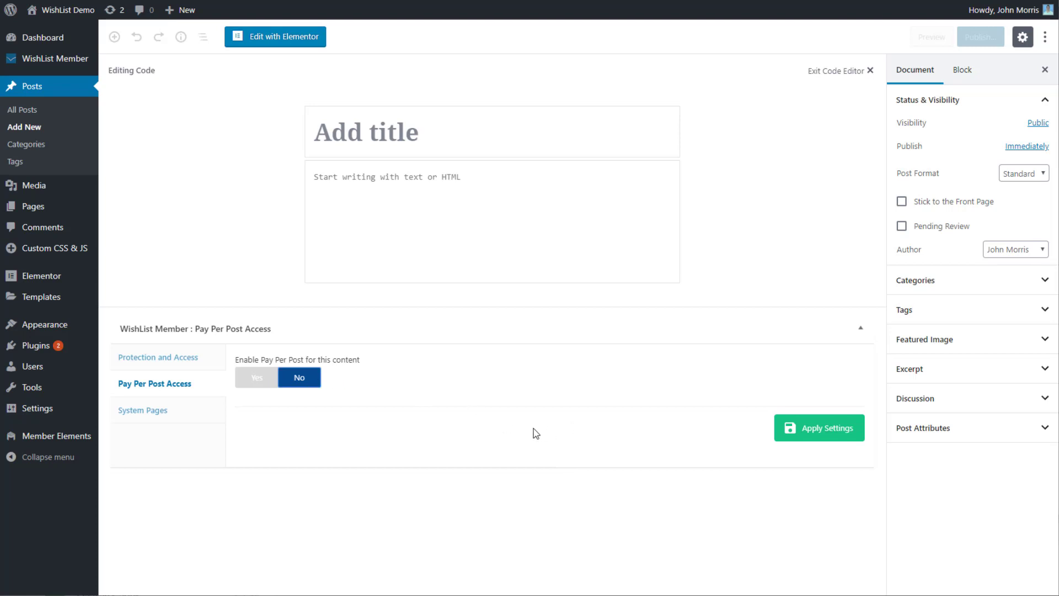
{"action": "mouse_move", "coordinate": [157, 387]}
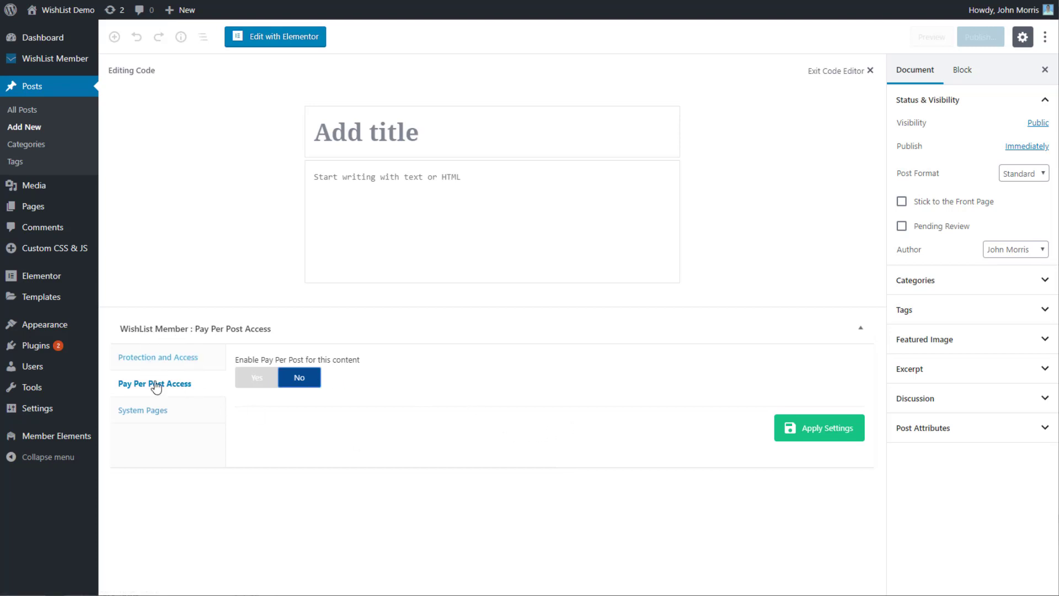
{"action": "mouse_move", "coordinate": [174, 393]}
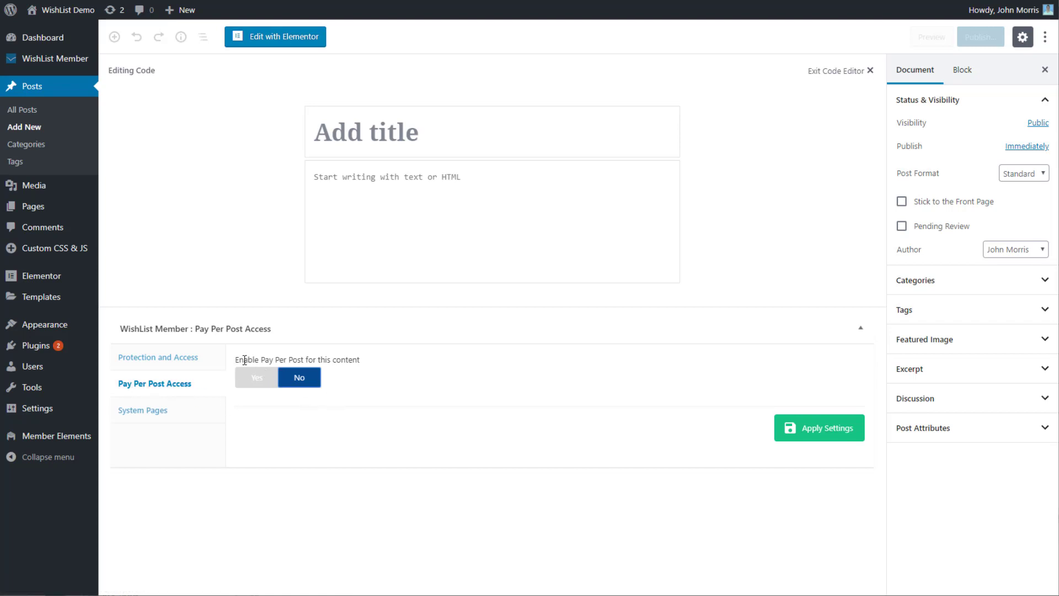
{"action": "mouse_move", "coordinate": [279, 432]}
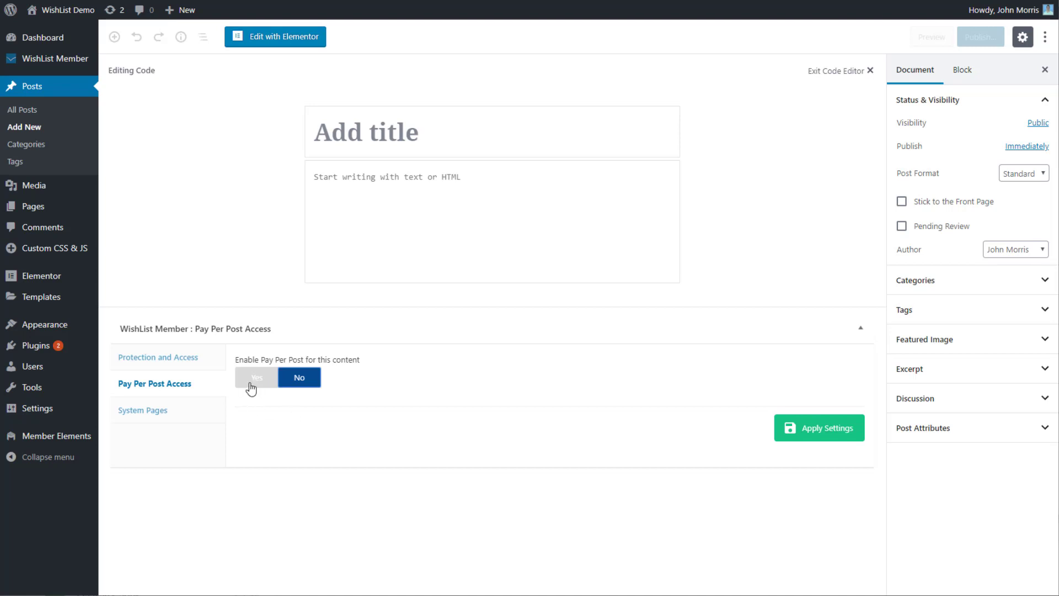
Step: Enable Pay Per Post with SKU payperpost-1498 and bring up the post's user access list
{"action": "left_click", "coordinate": [257, 378]}
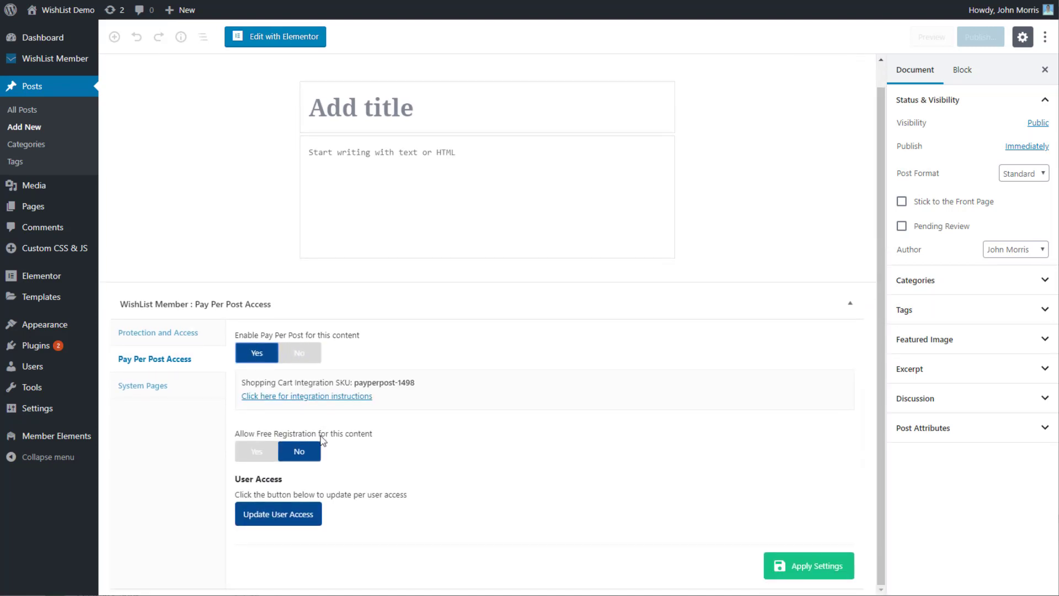
{"action": "mouse_move", "coordinate": [337, 384]}
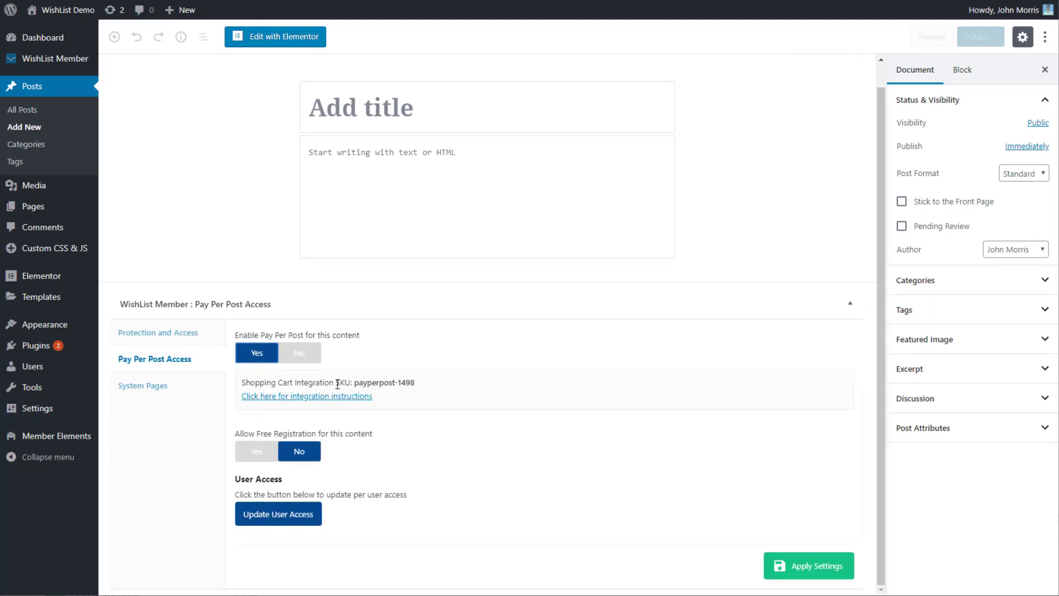
{"action": "double_click", "coordinate": [382, 383]}
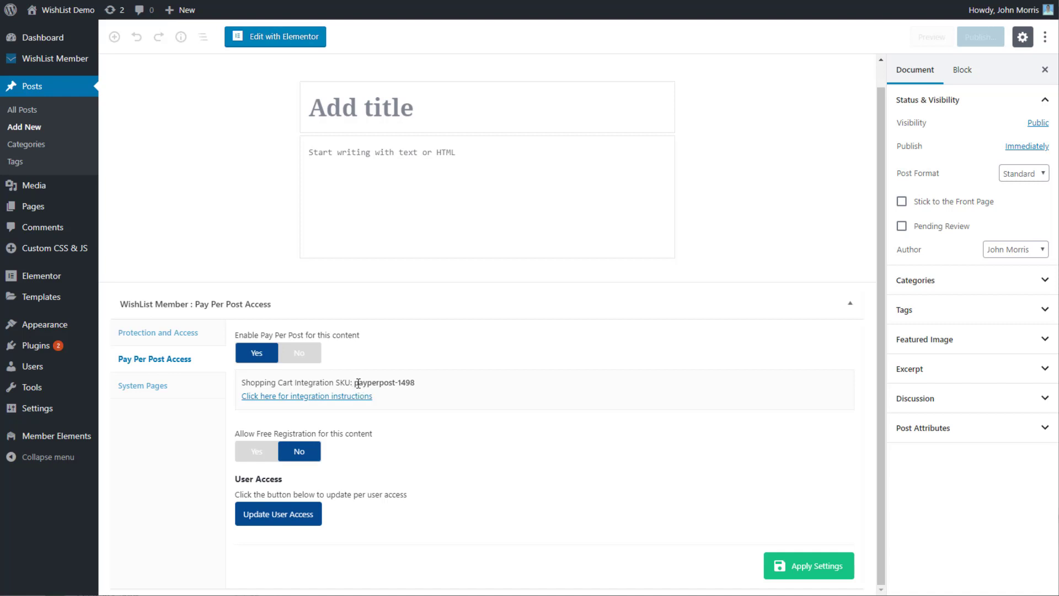
{"action": "mouse_move", "coordinate": [441, 384]}
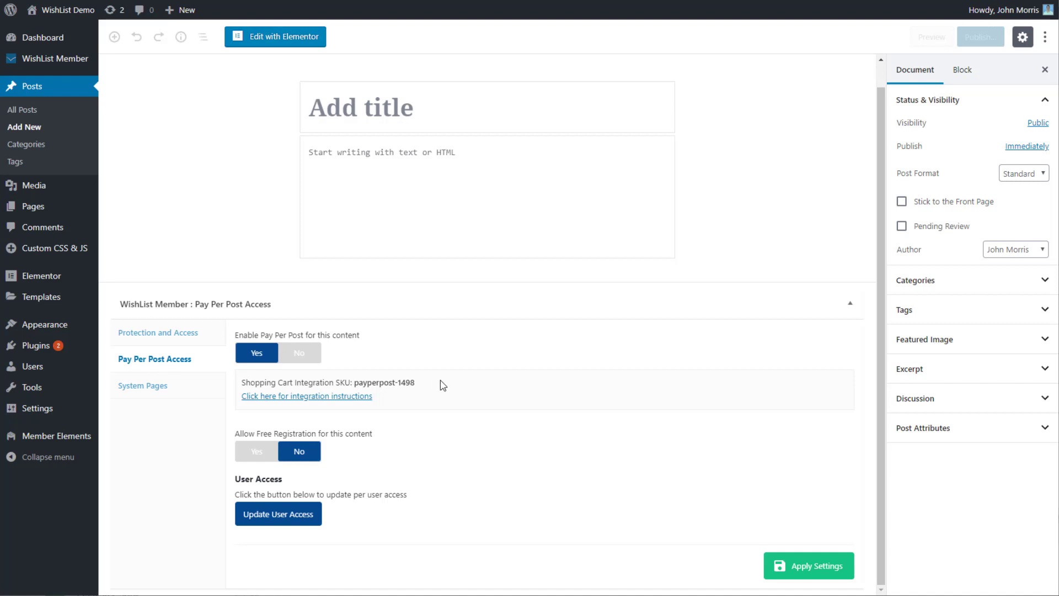
{"action": "mouse_move", "coordinate": [343, 457]}
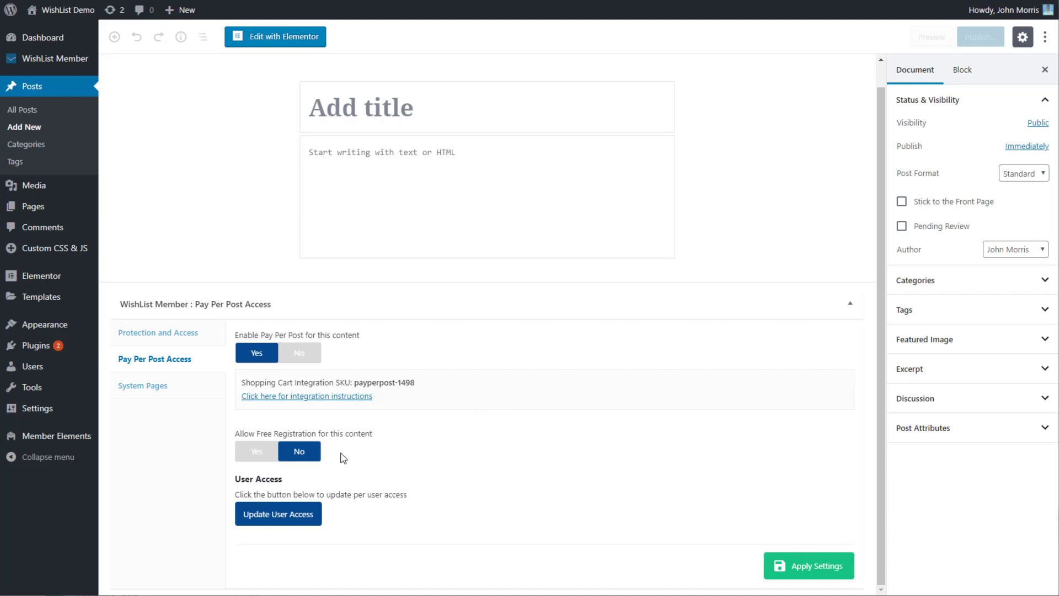
{"action": "mouse_move", "coordinate": [471, 497]}
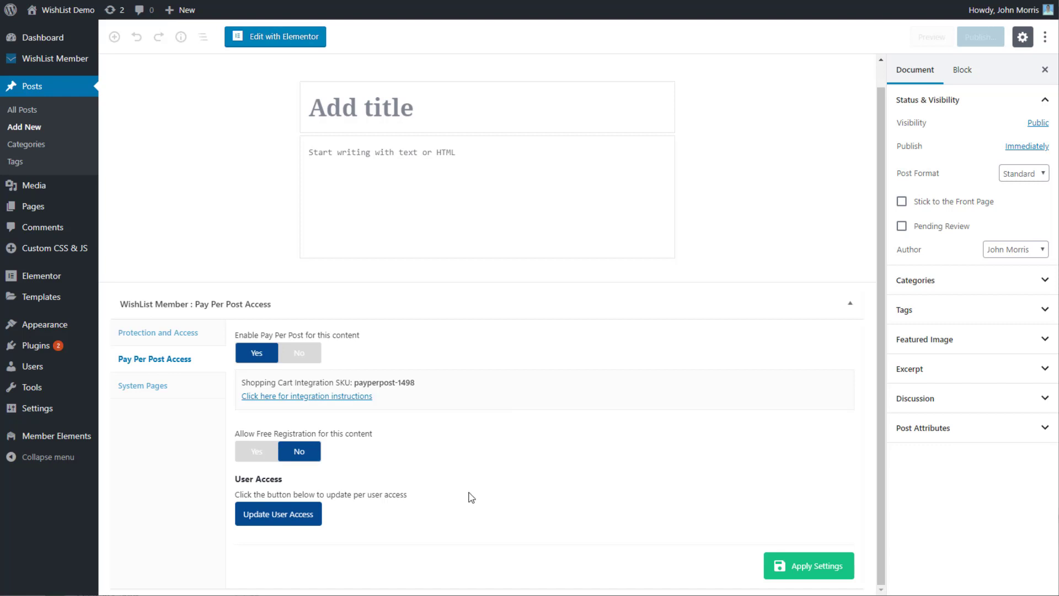
{"action": "left_click", "coordinate": [278, 513]}
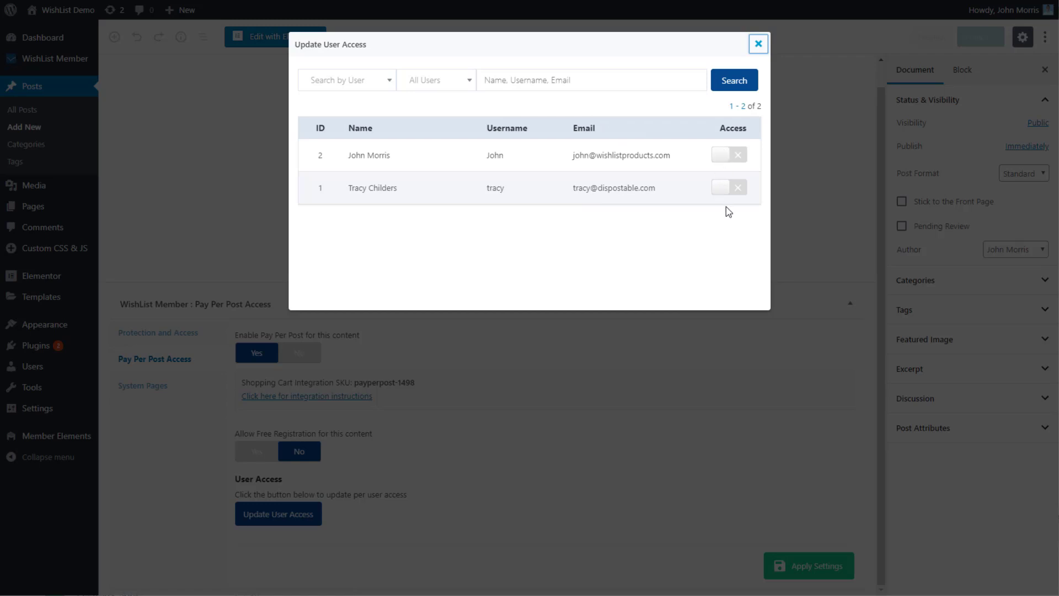
{"action": "left_click", "coordinate": [722, 187]}
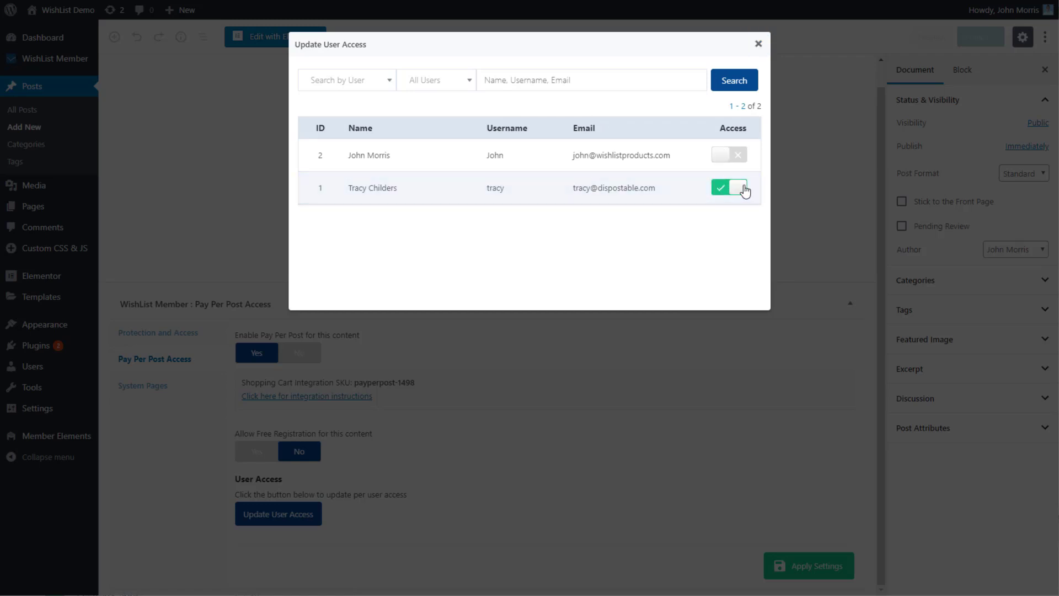
{"action": "left_click", "coordinate": [728, 188]}
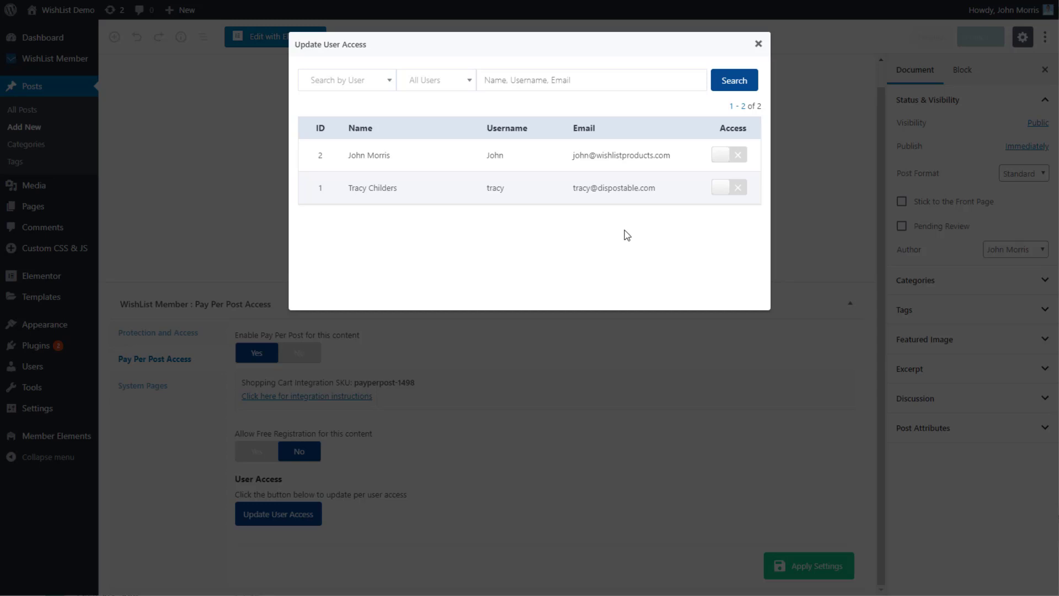
{"action": "mouse_move", "coordinate": [723, 154]}
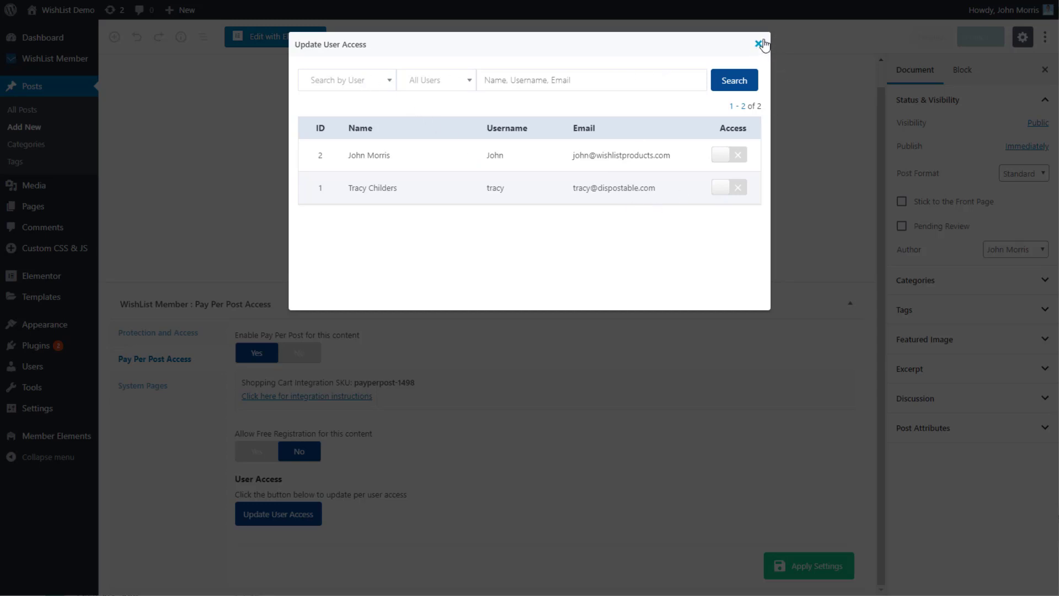
Step: Title the post 'Demo' and publish it through the pre-publish checks
{"action": "left_click", "coordinate": [756, 43]}
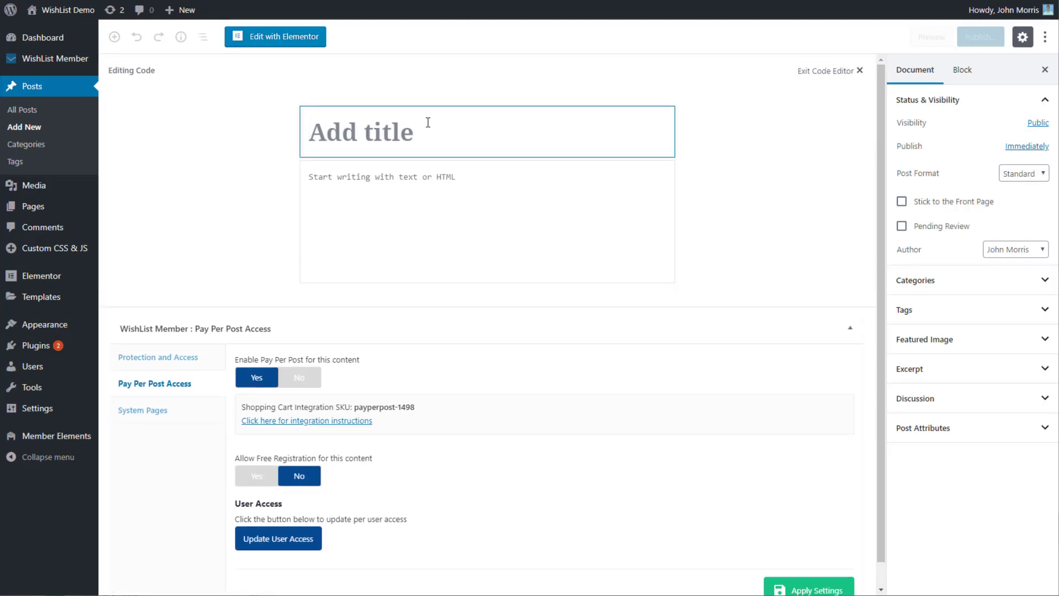
{"action": "type", "text": "Demo"}
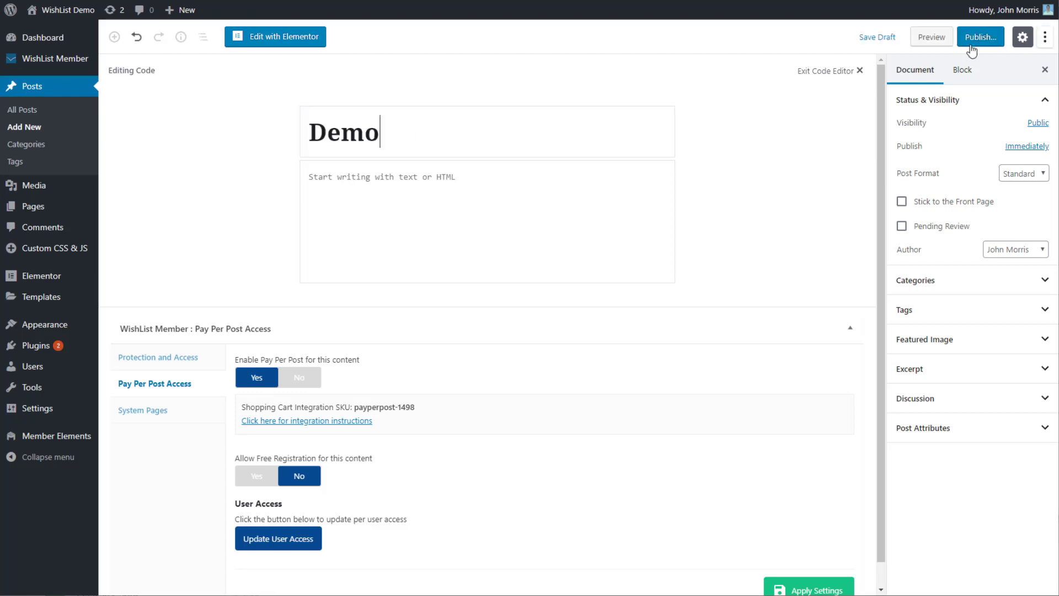
{"action": "left_click", "coordinate": [981, 37]}
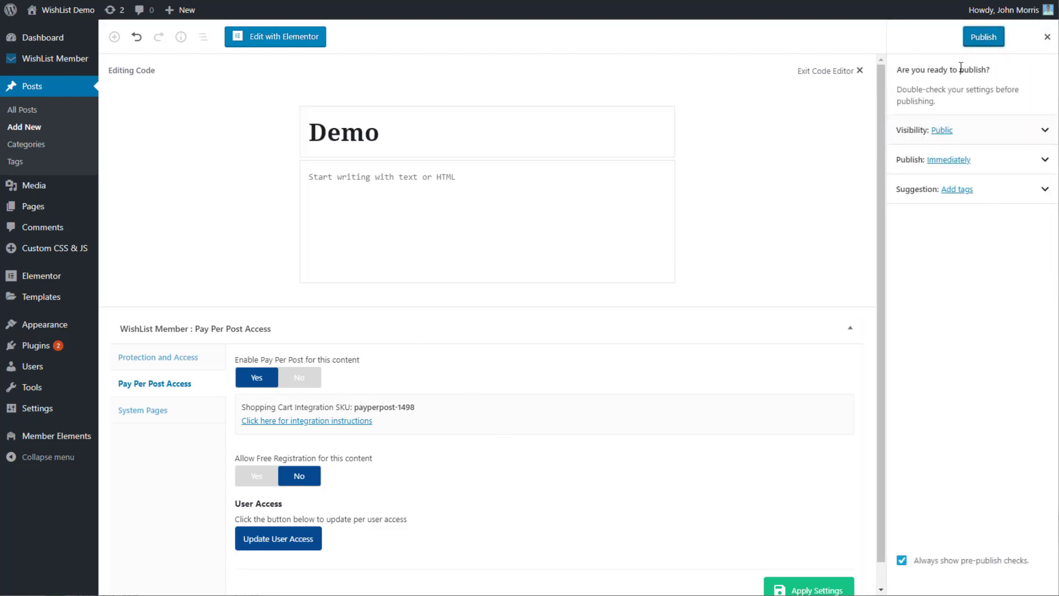
{"action": "left_click", "coordinate": [984, 36]}
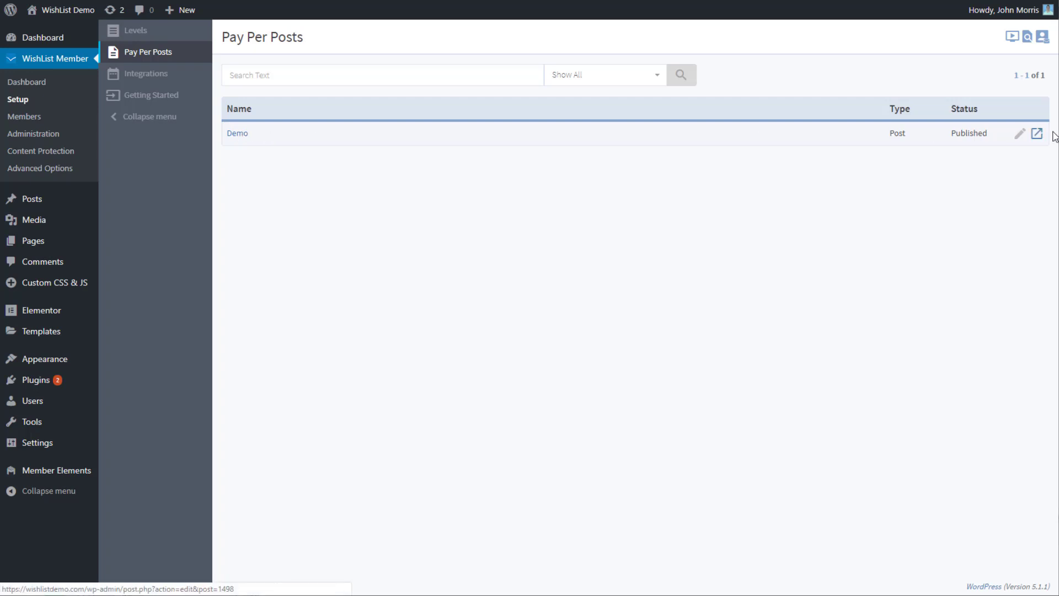
{"action": "mouse_move", "coordinate": [237, 142]}
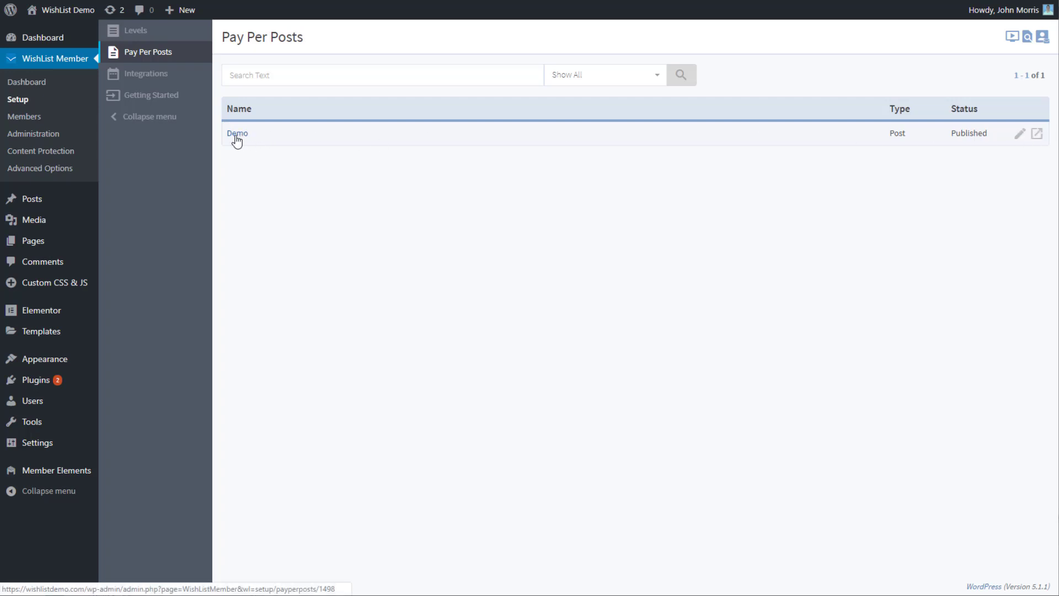
Step: Open Demo's Pay Per Post settings from WishList Member's Pay Per Posts list
{"action": "left_click", "coordinate": [236, 133]}
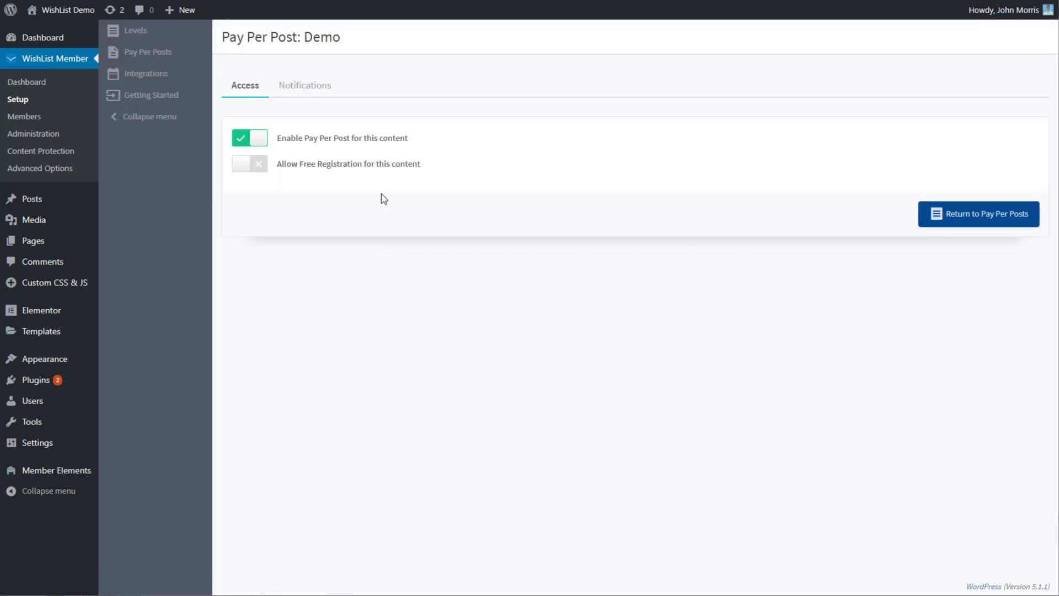
{"action": "mouse_move", "coordinate": [311, 172]}
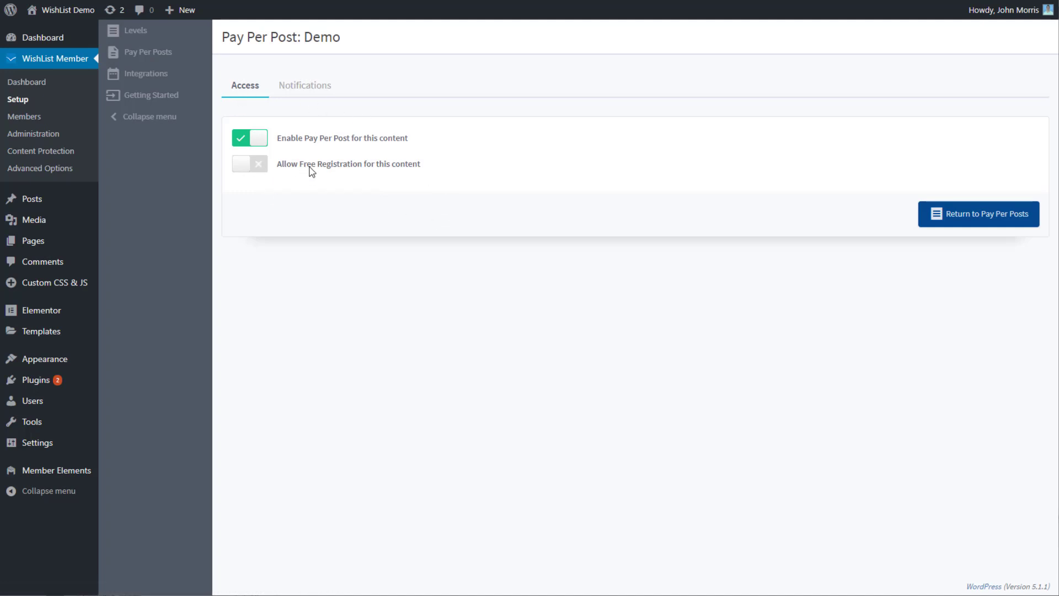
{"action": "mouse_move", "coordinate": [367, 146]}
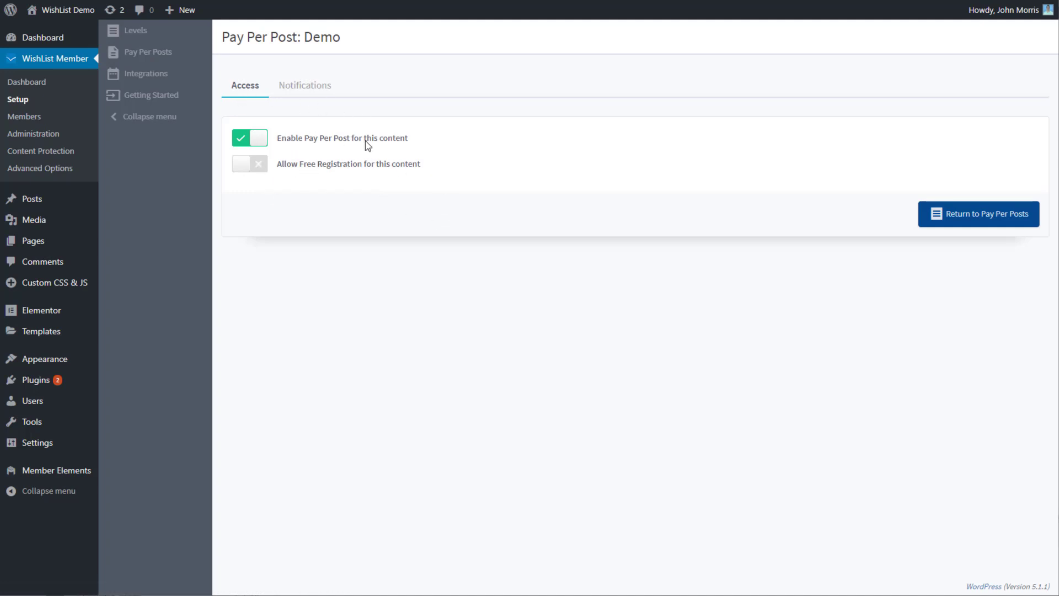
{"action": "mouse_move", "coordinate": [391, 199]}
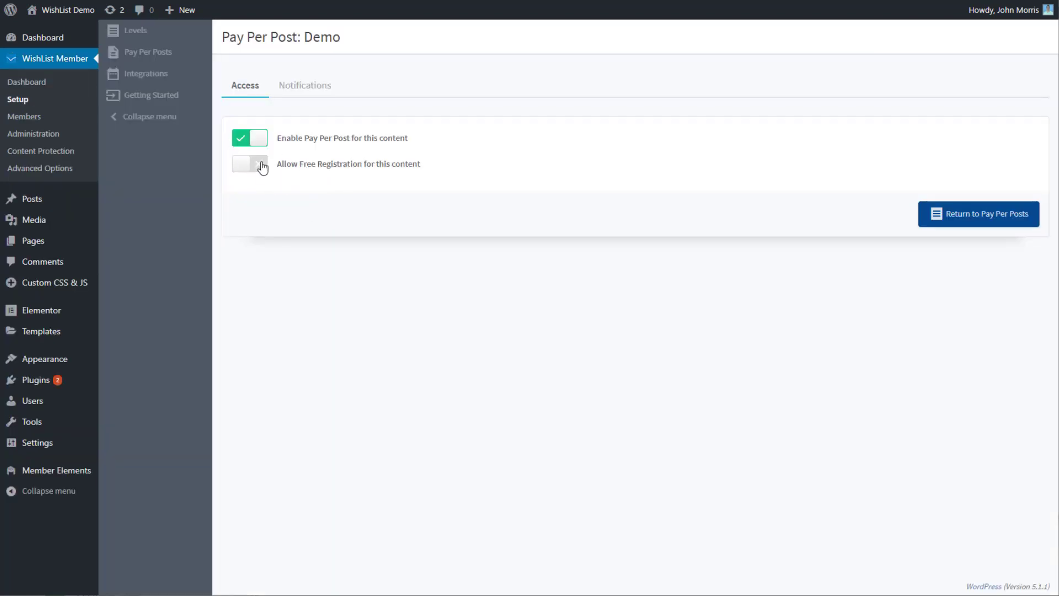
{"action": "left_click", "coordinate": [304, 86]}
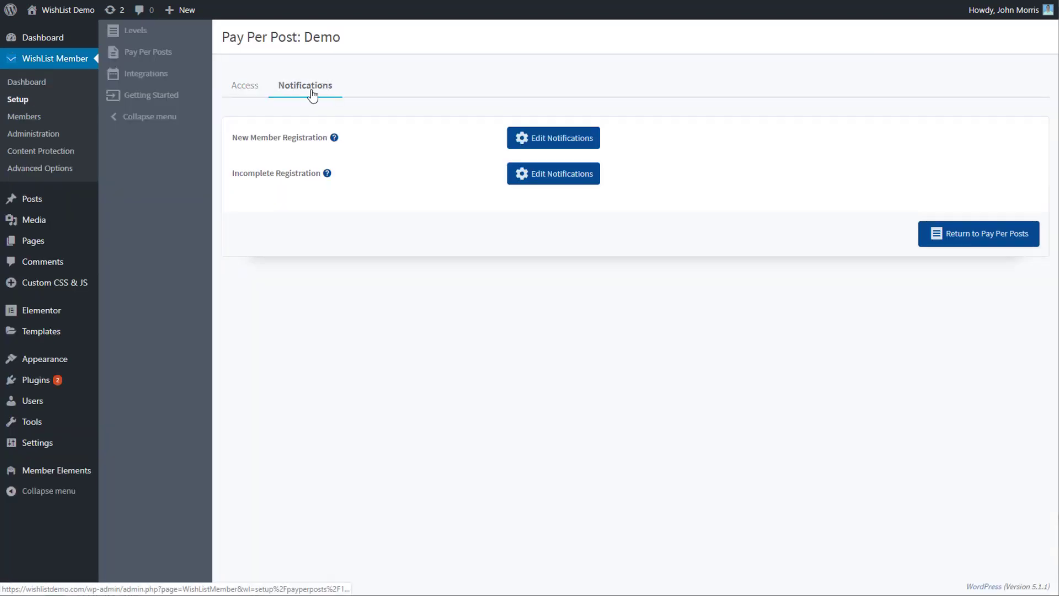
{"action": "mouse_move", "coordinate": [304, 177]}
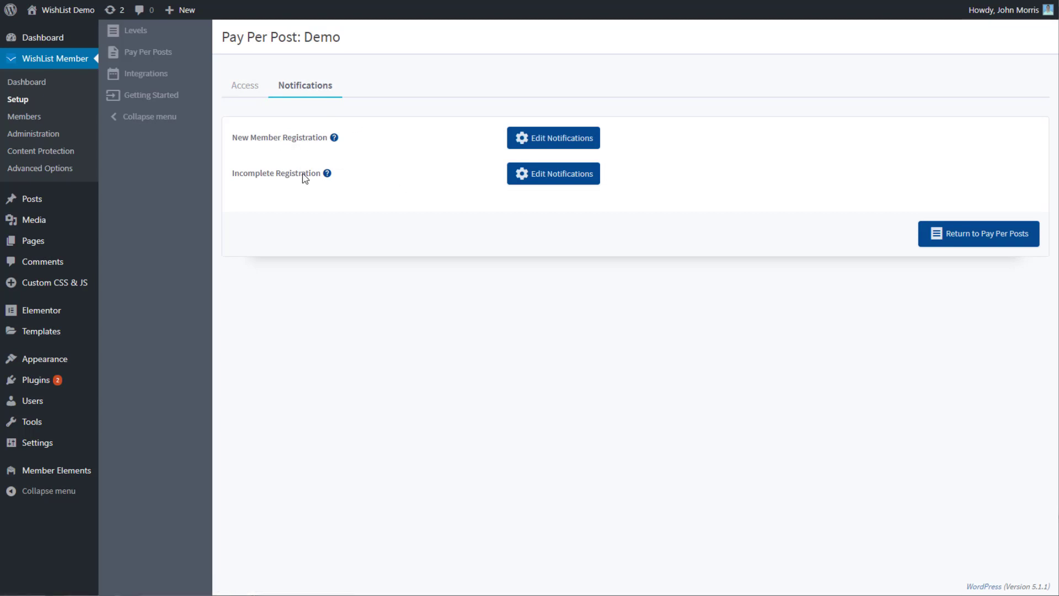
{"action": "mouse_move", "coordinate": [449, 231]}
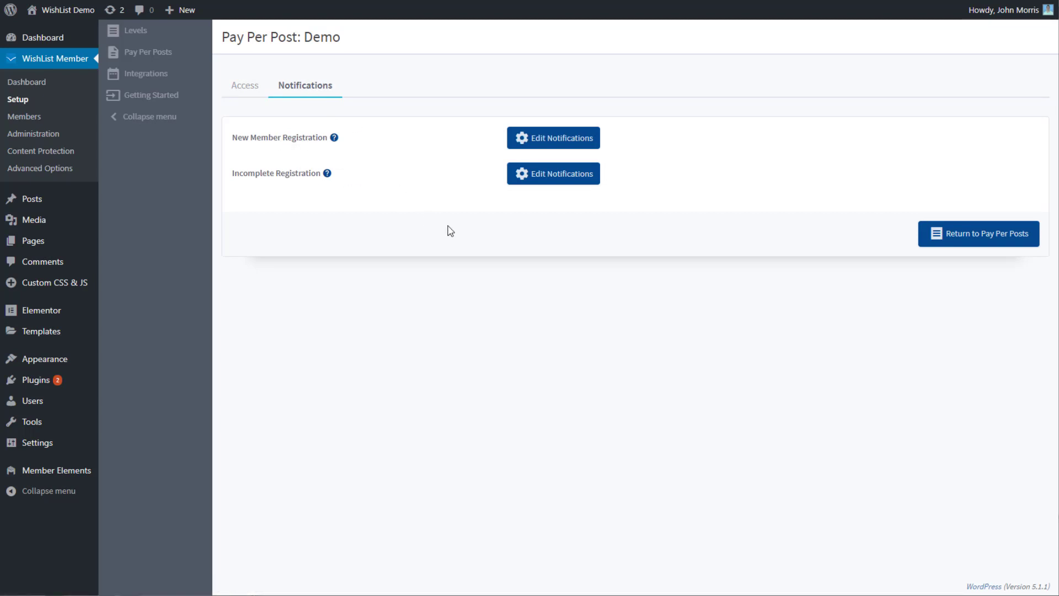
{"action": "mouse_move", "coordinate": [526, 224]}
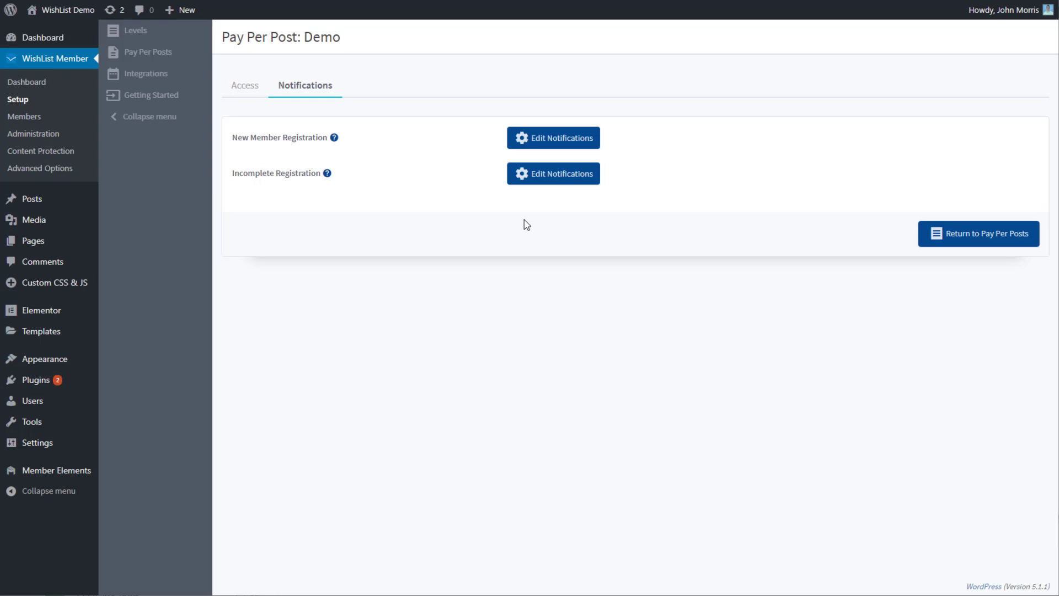
{"action": "left_click", "coordinate": [553, 138]}
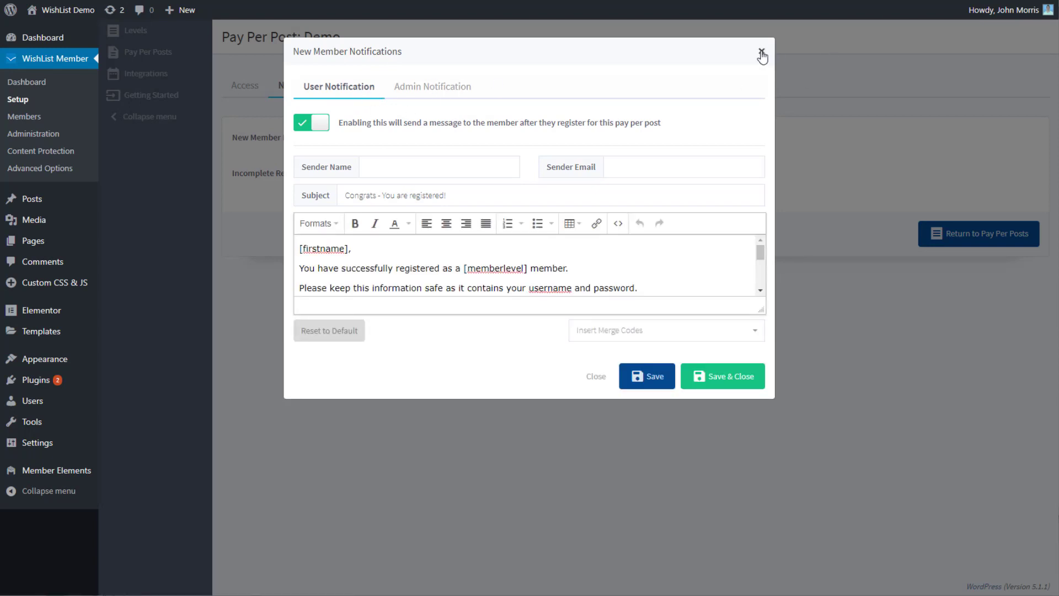
{"action": "left_click", "coordinate": [759, 50]}
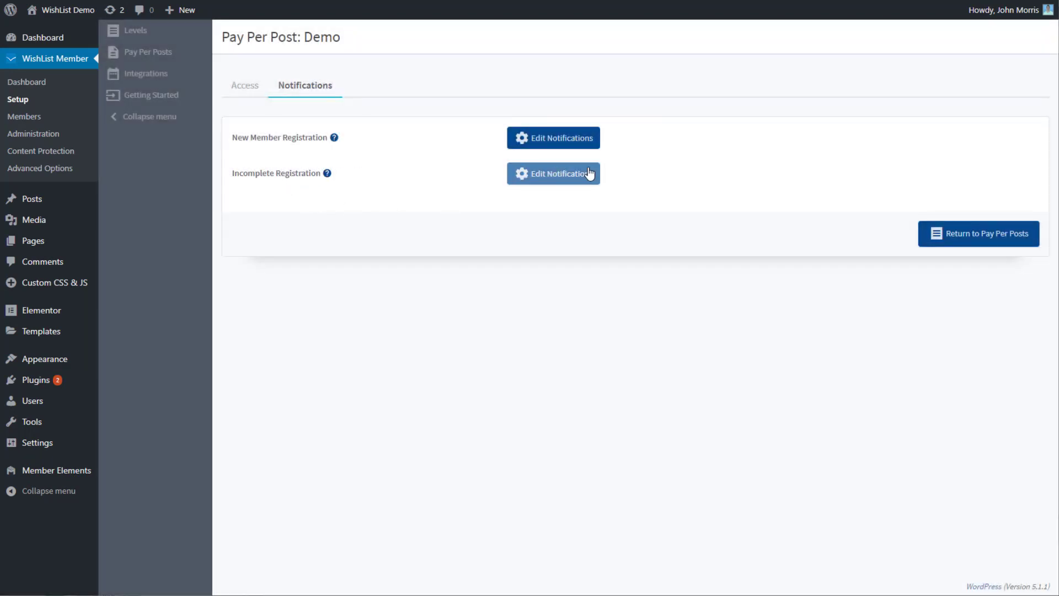
{"action": "left_click", "coordinate": [553, 173]}
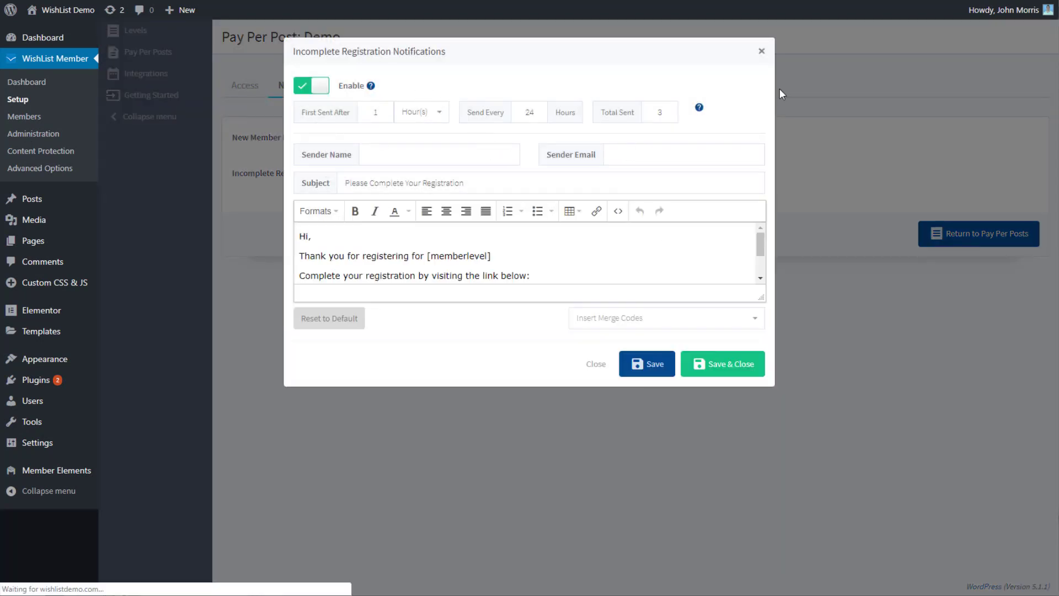
{"action": "left_click", "coordinate": [596, 363]}
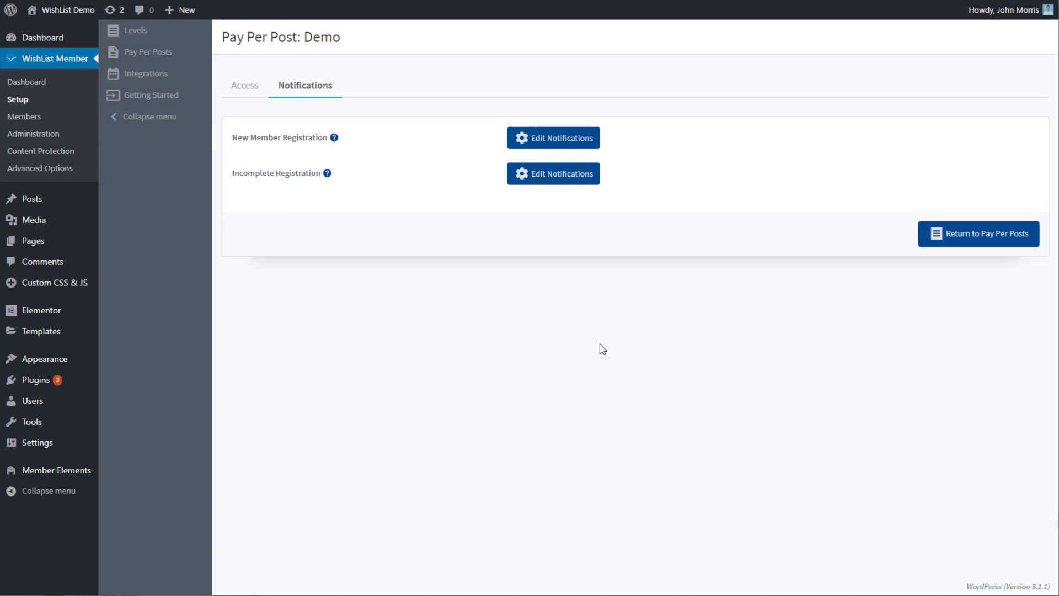
{"action": "mouse_move", "coordinate": [516, 359]}
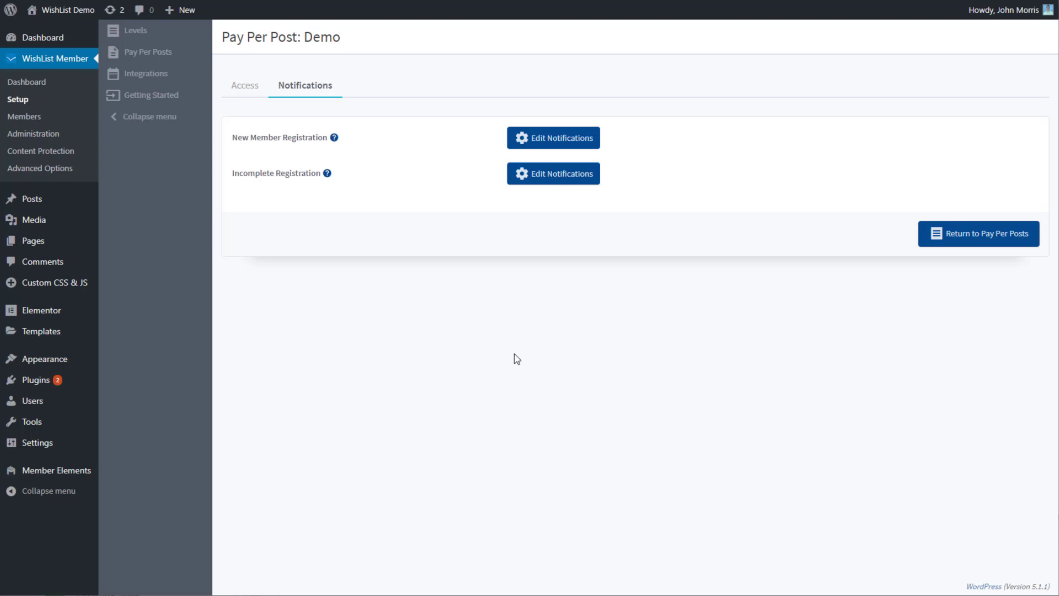
{"action": "left_click", "coordinate": [245, 85]}
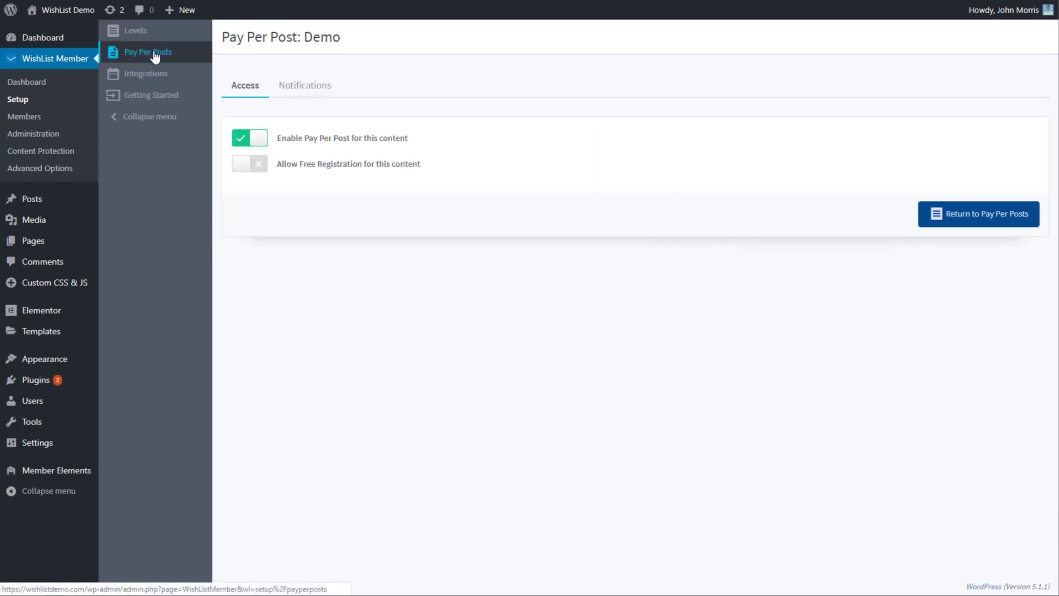
{"action": "mouse_move", "coordinate": [239, 60]}
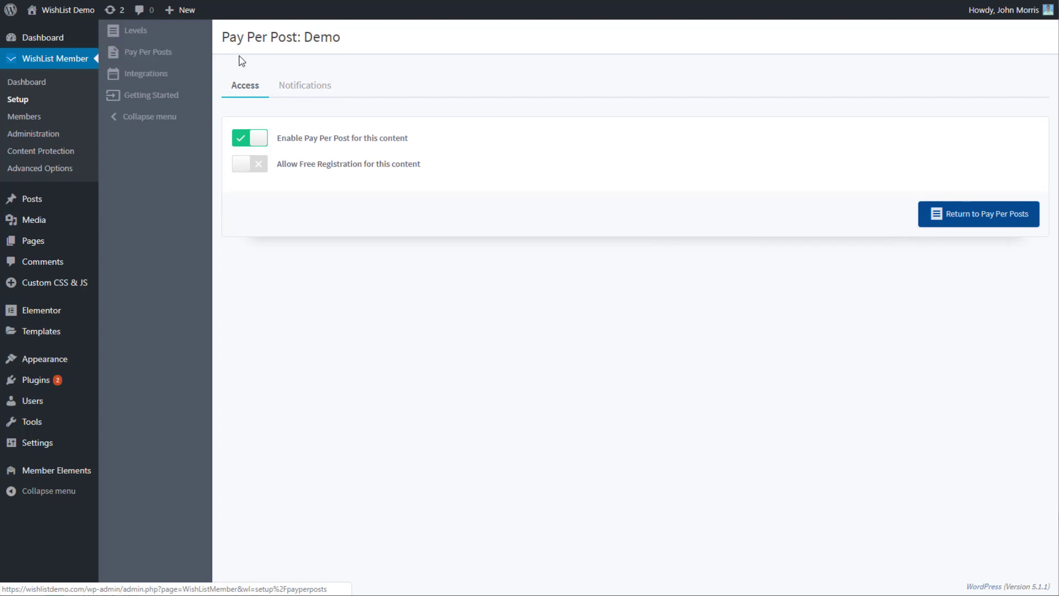
{"action": "mouse_move", "coordinate": [360, 182]}
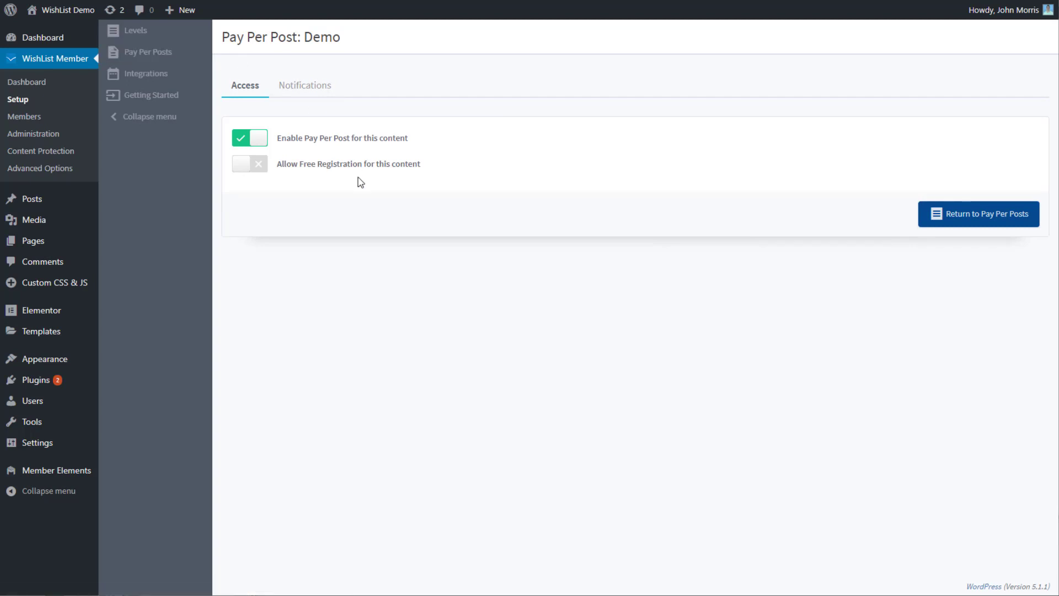
{"action": "mouse_move", "coordinate": [282, 152]}
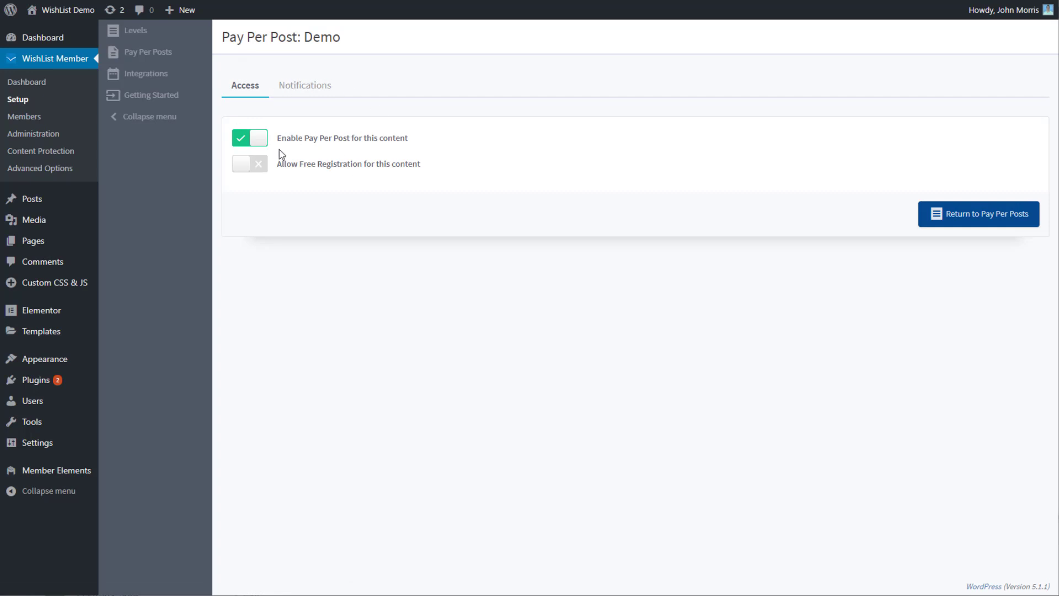
{"action": "mouse_move", "coordinate": [774, 311]}
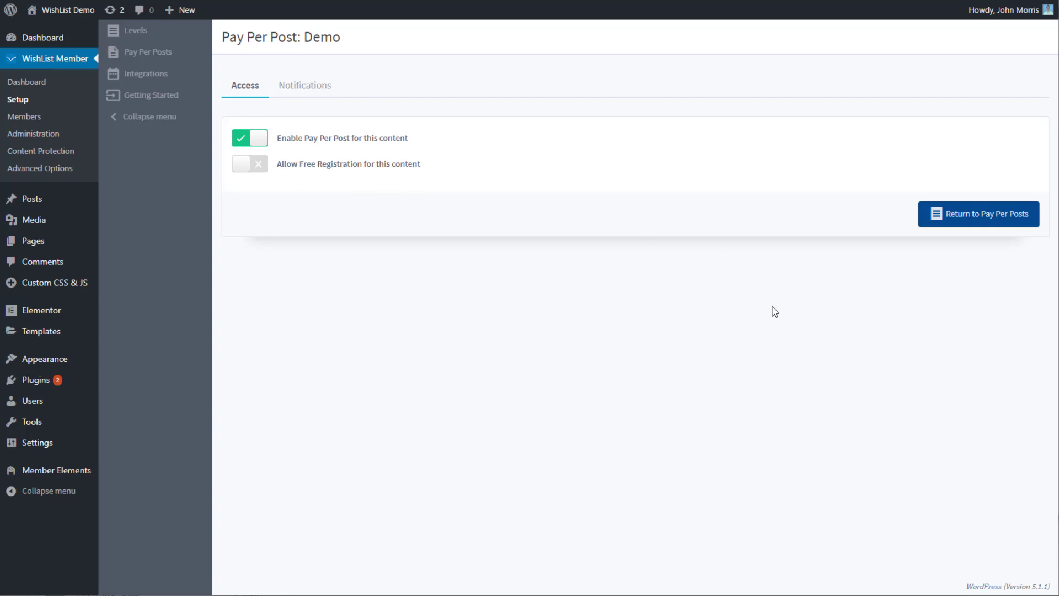